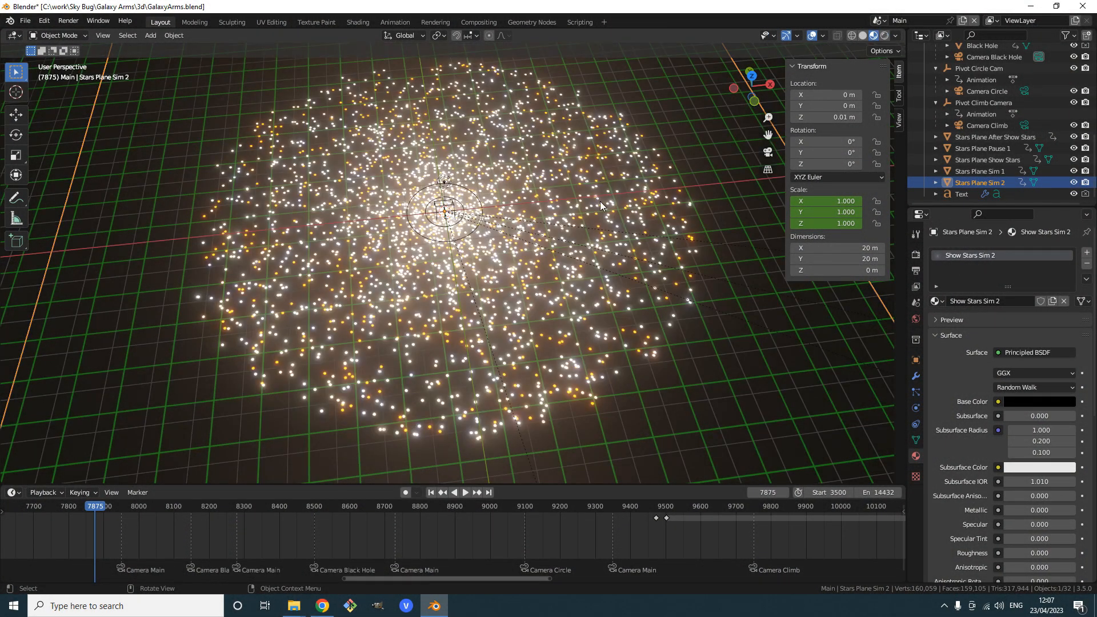
drag(600, 205, 501, 255)
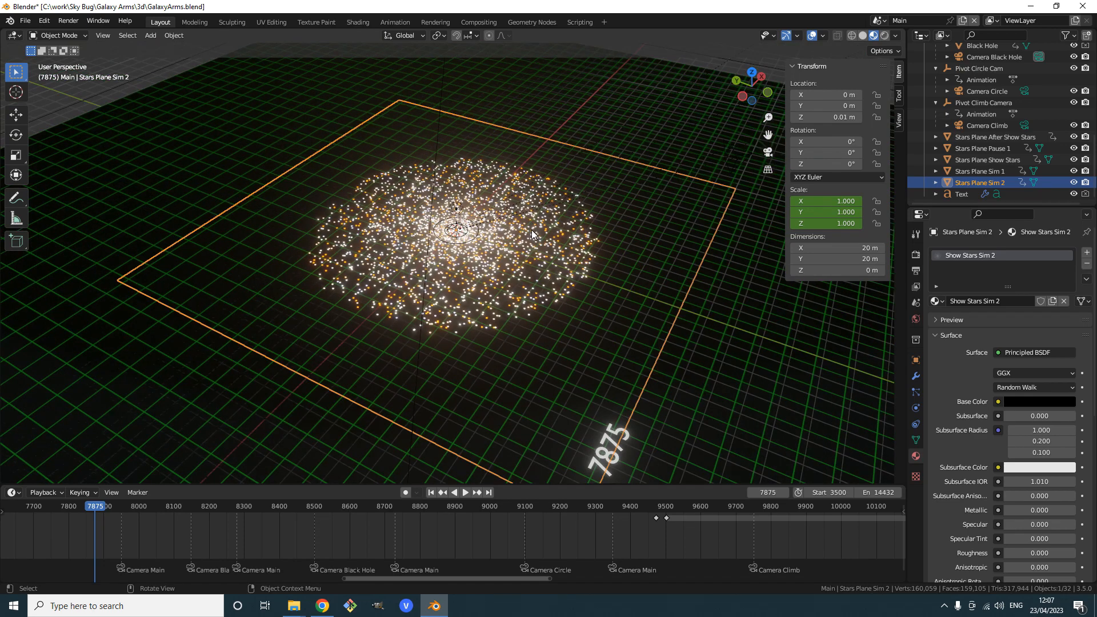
drag(532, 235, 491, 283)
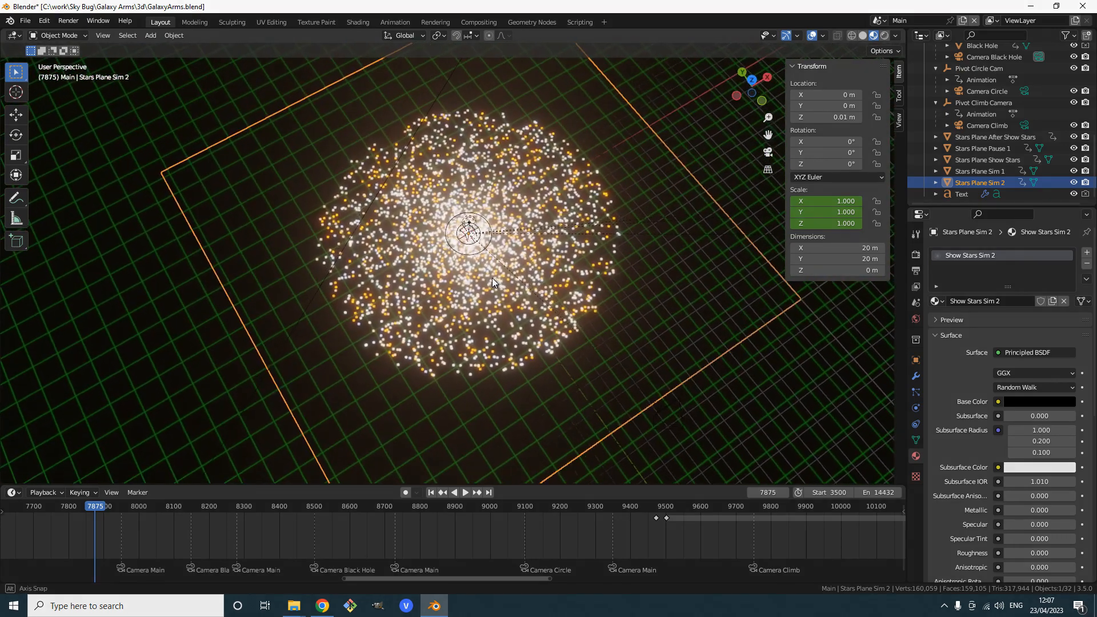